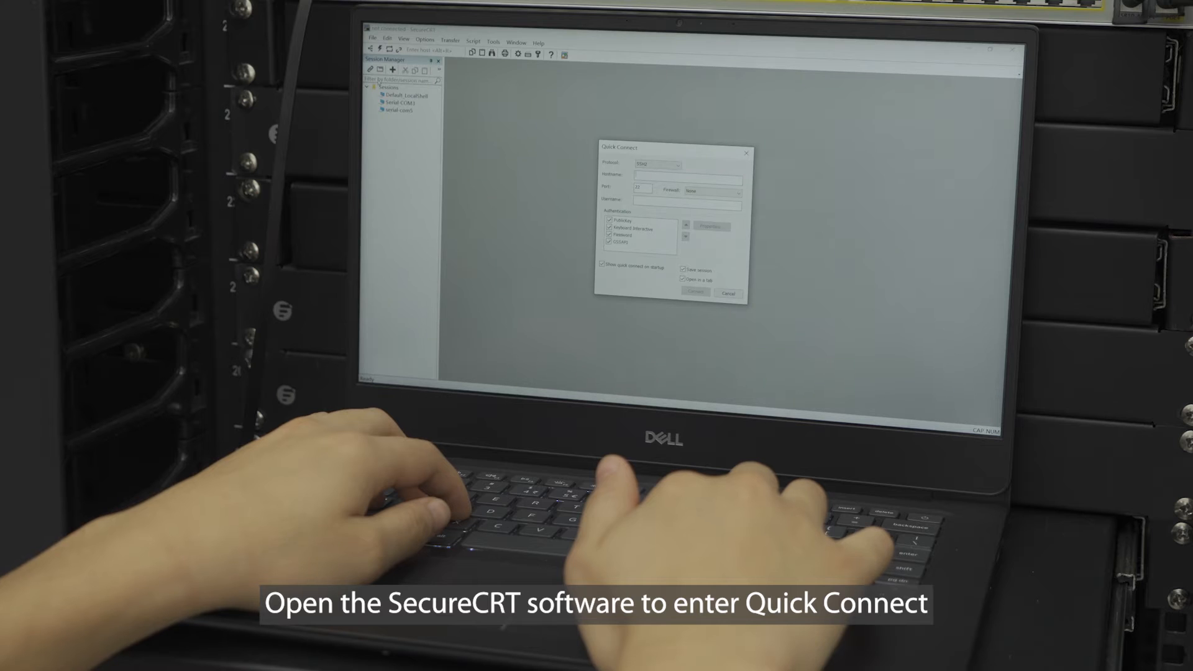
- Select Serial as the Quick Connect protocol for the switch console
{"action": "left_click", "coordinate": [682, 229]}
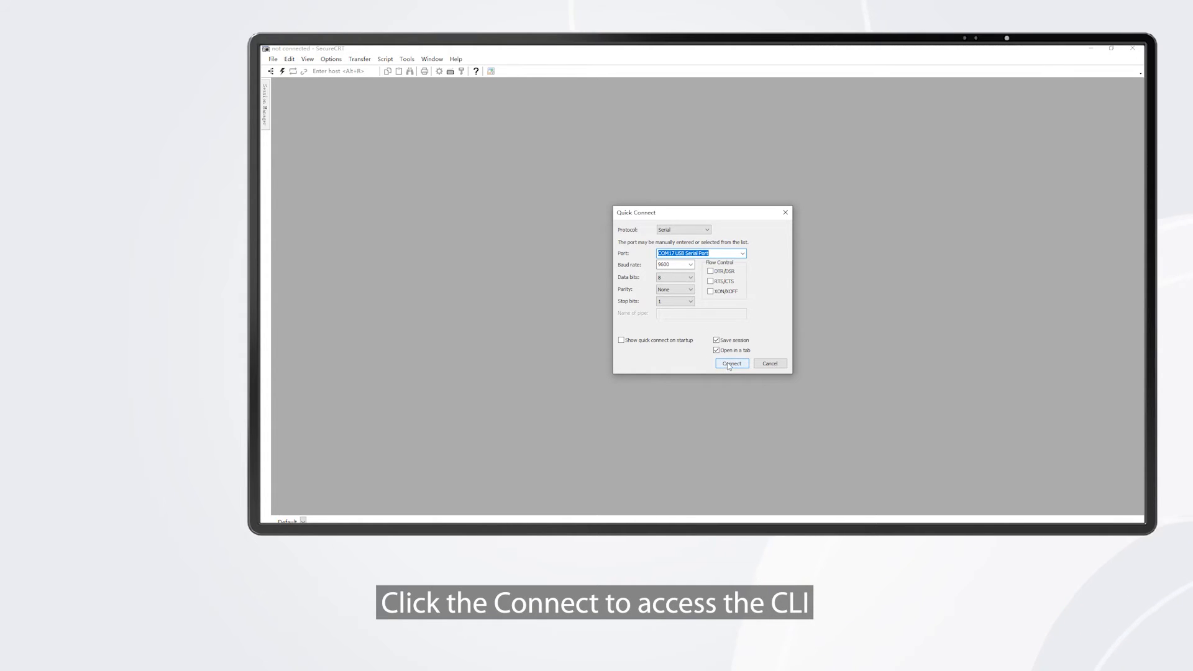
- Connect to the switch's serial console session
{"action": "left_click", "coordinate": [730, 363]}
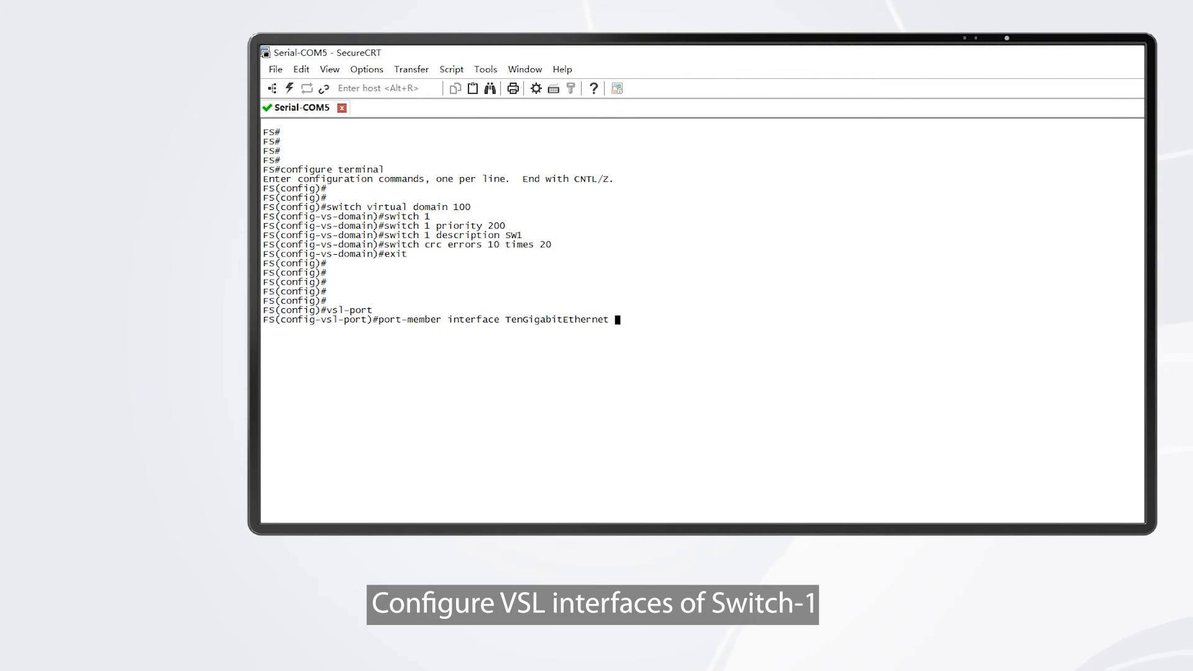
- Add VSL port member 0/51 on switch 1 and run 'switch convert mode virtual'
{"action": "type", "text": "0/51"}
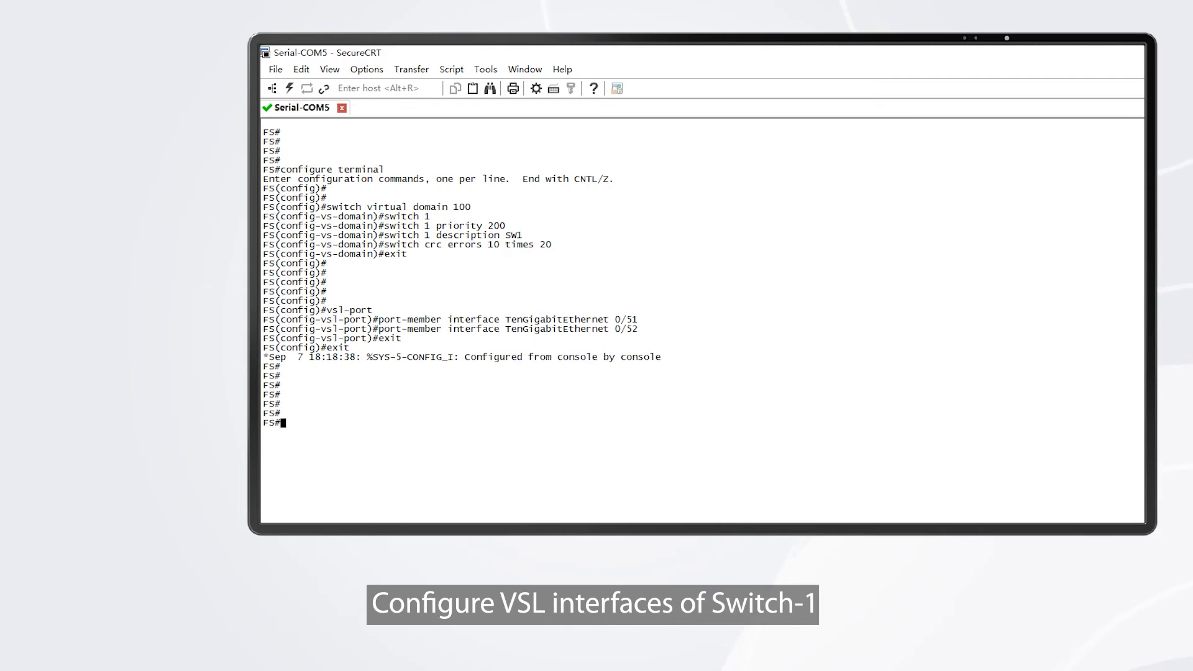
{"action": "type", "text": "switch convert mode  virtual"}
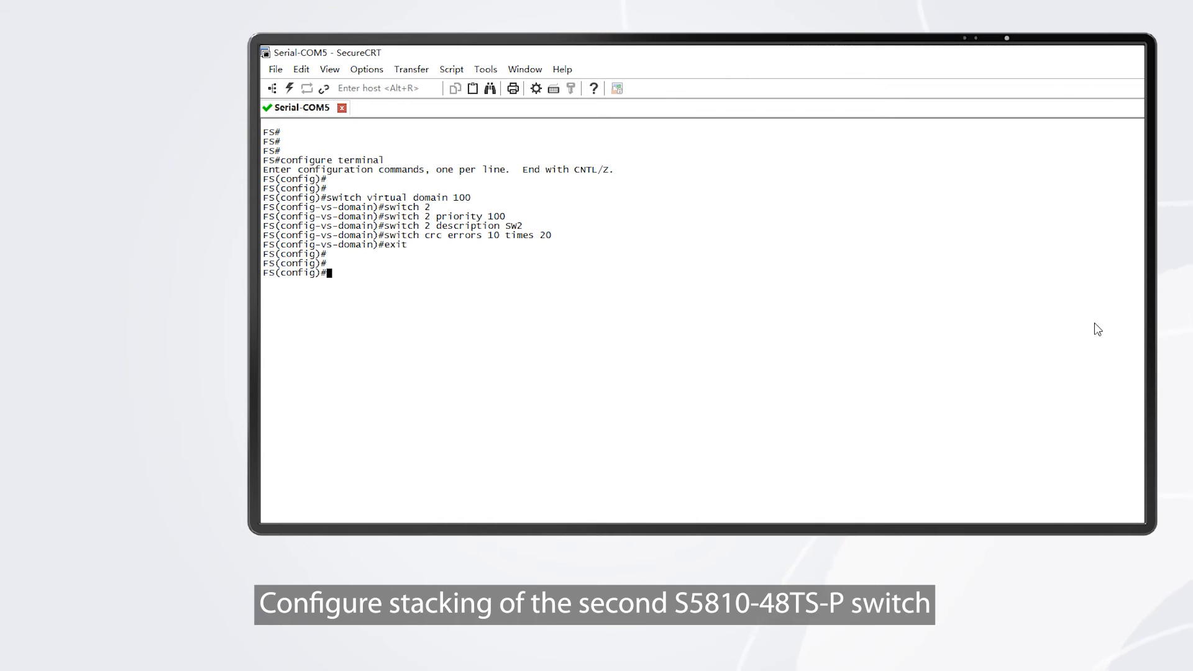
- Enter switch 2's VSL port-member command for TenGigabitEthernet 0/51
{"action": "key", "text": "Return"}
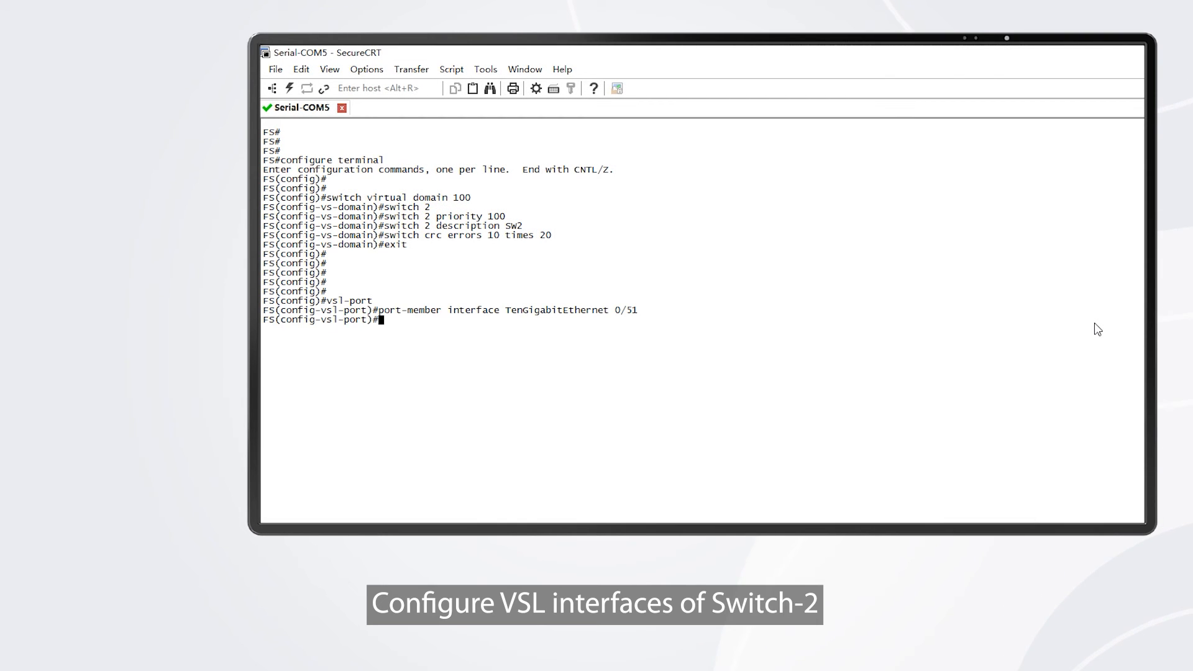
{"action": "type", "text": "port-member interface TenGigabitEthernet 0/52"}
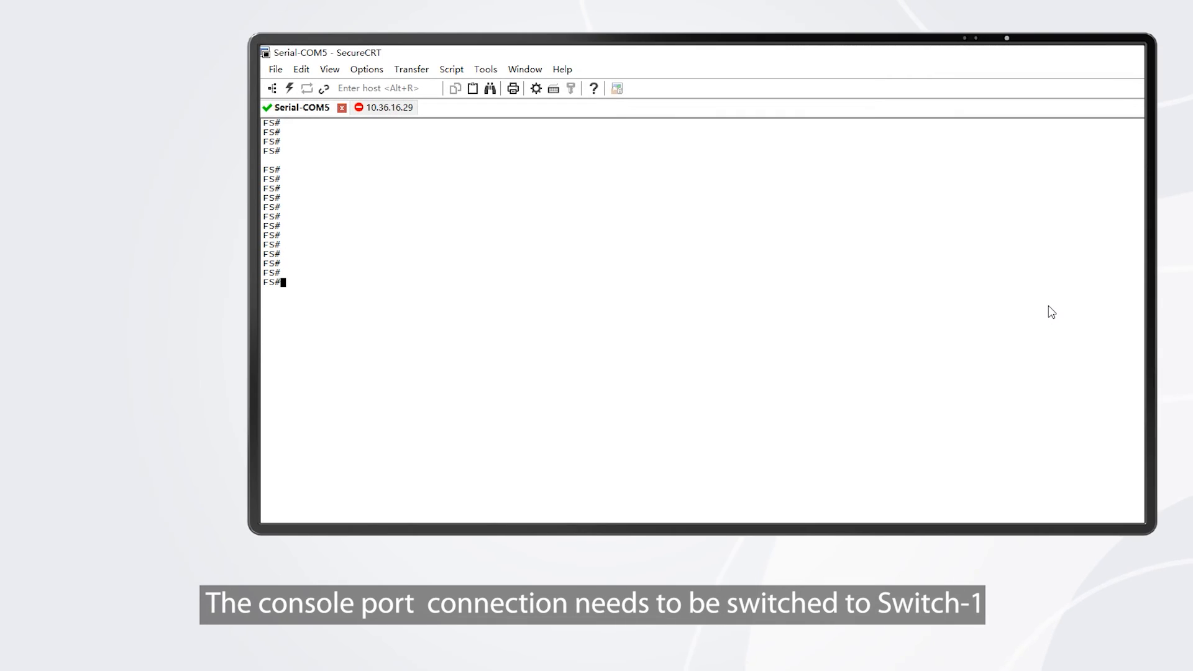
- Run 'show switch virtual config' on Switch-1's console
{"action": "type", "text": "show switch virtual config"}
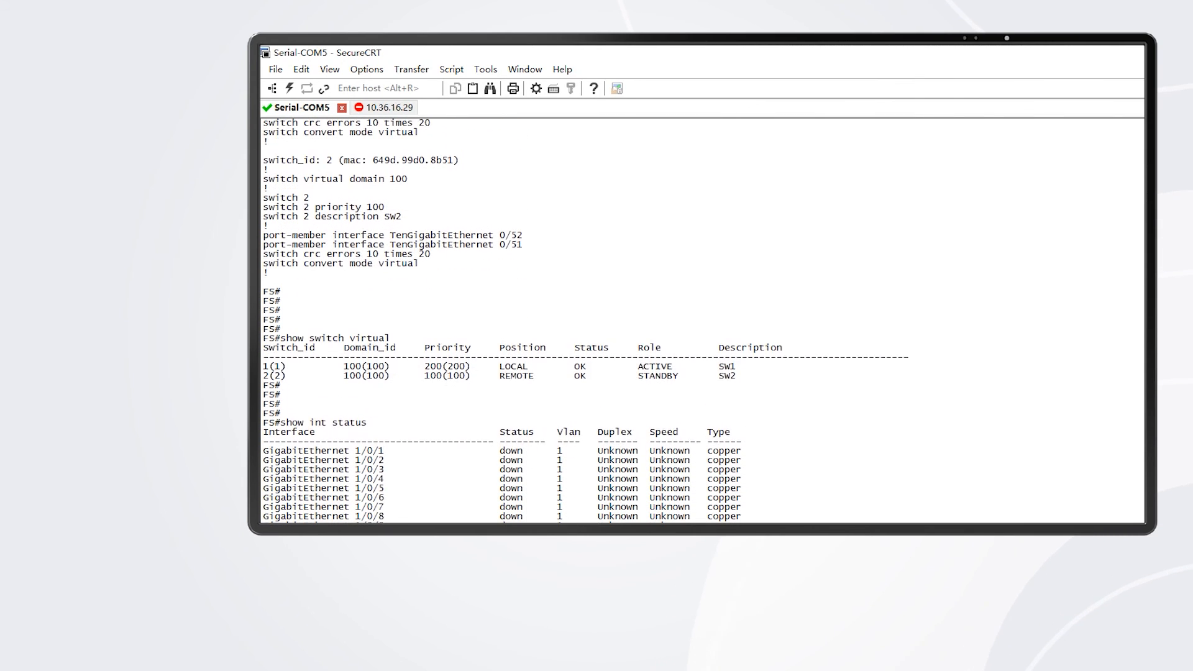
- Scroll through the interface status output to switch 2's ports and dismiss the test-finish notice
{"action": "scroll", "scroll_direction": "down", "scroll_amount": 3}
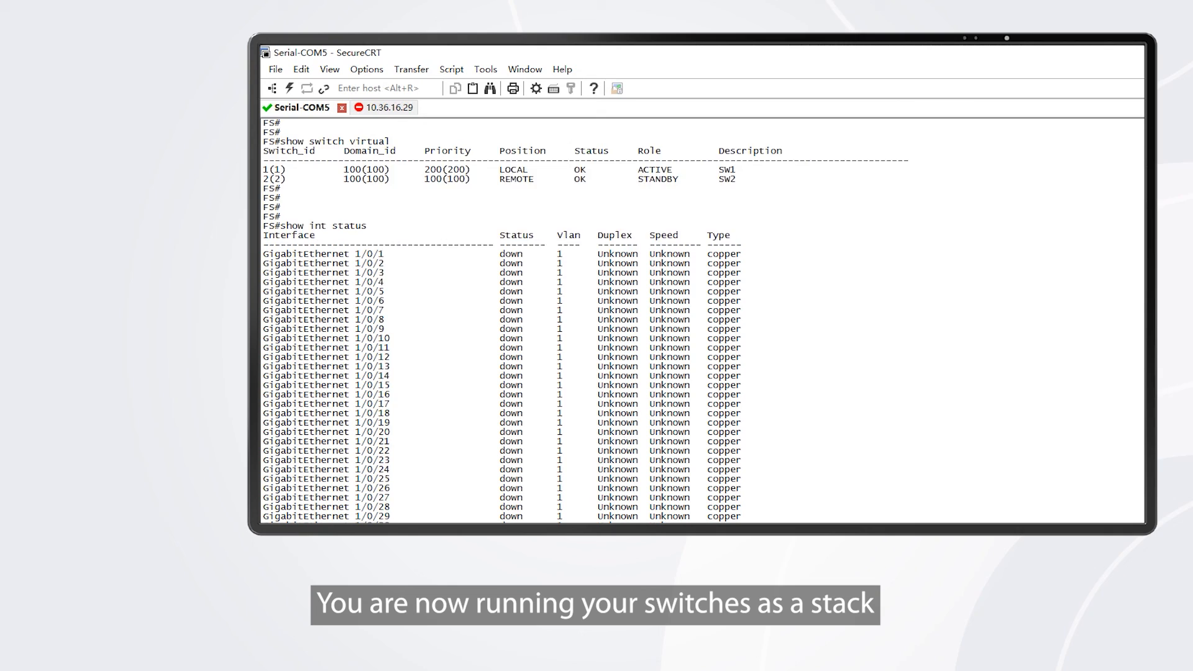
{"action": "scroll", "scroll_direction": "down", "scroll_amount": 3}
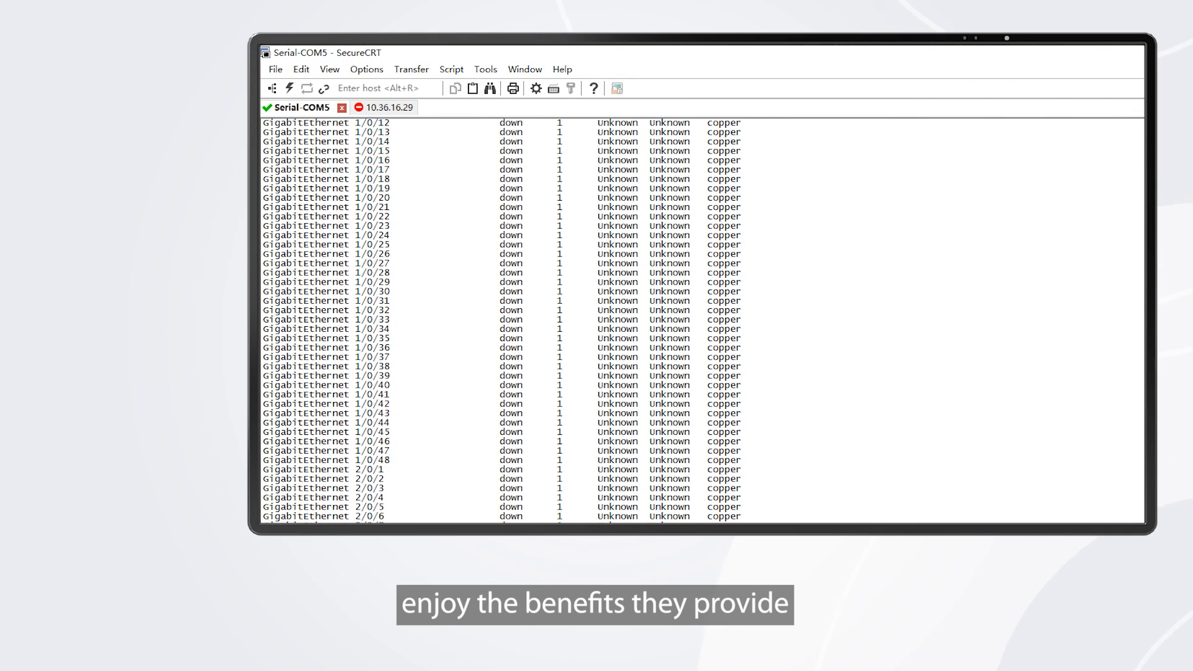
{"action": "scroll", "scroll_direction": "down", "scroll_amount": 3}
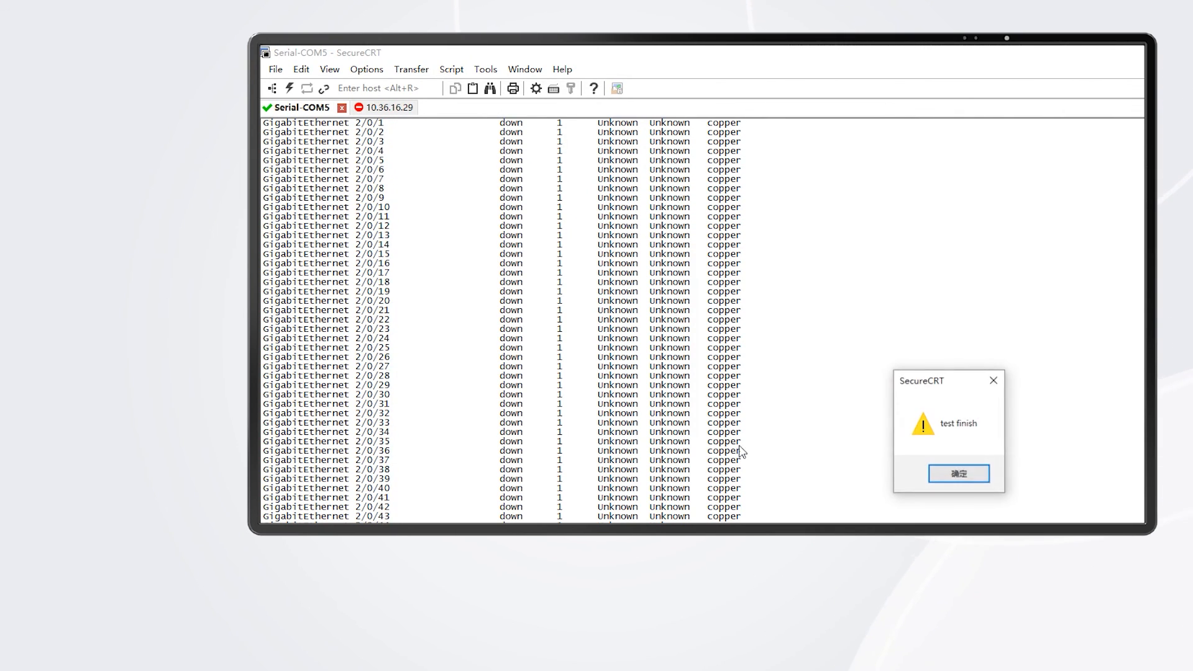
{"action": "left_click", "coordinate": [957, 474]}
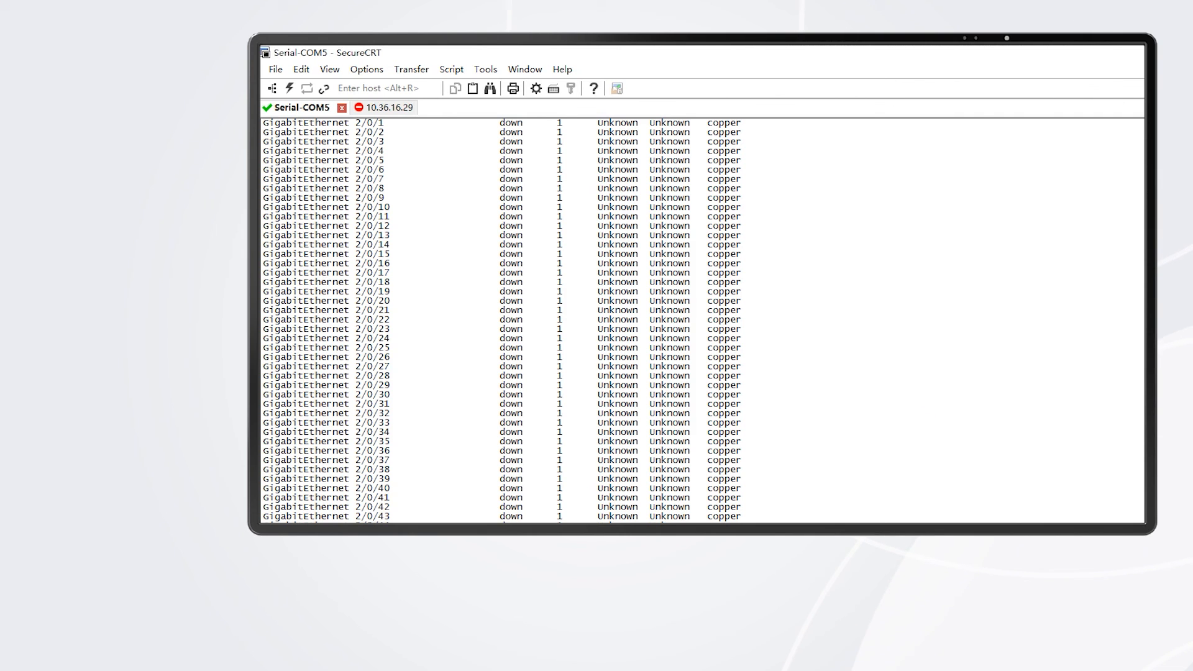